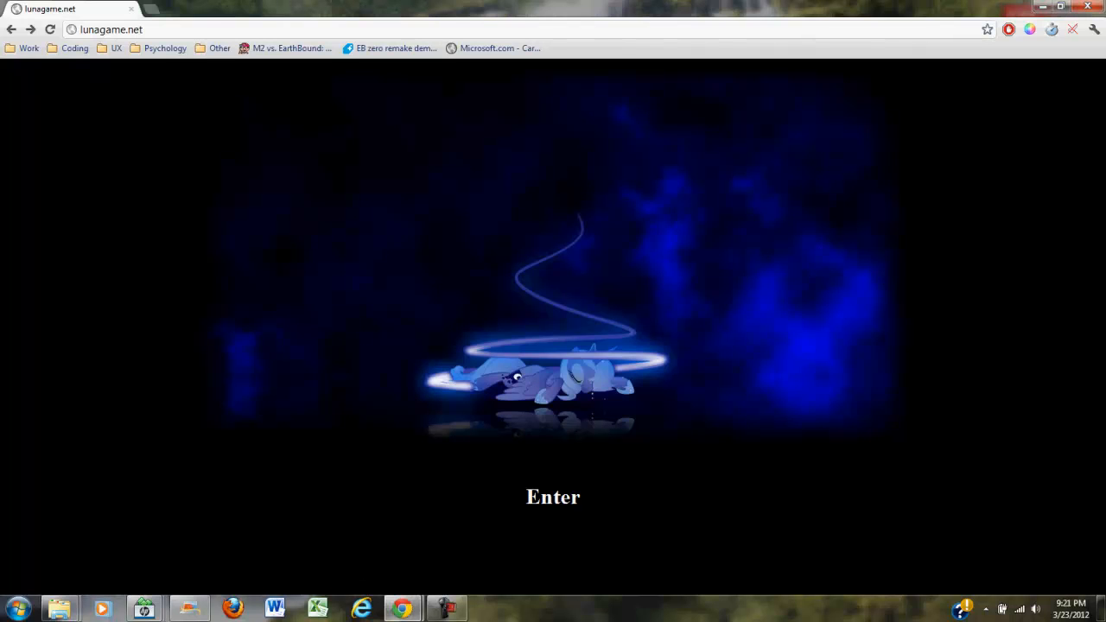
pyautogui.moveTo(553, 497)
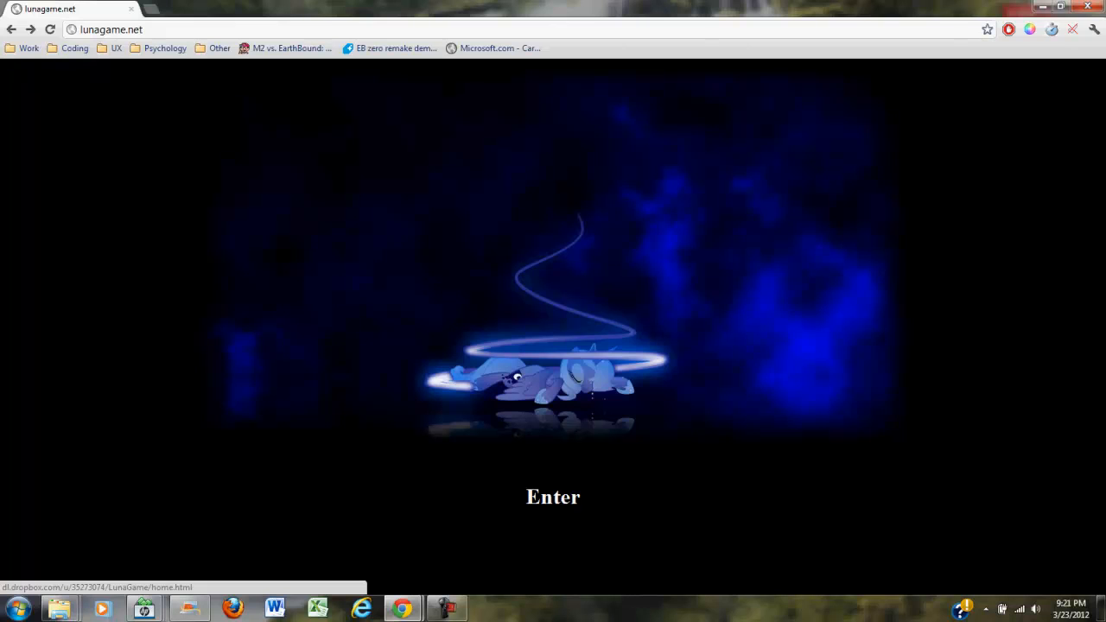
# Step: Enter lunagame.net and open the Equestria Gaming 'Luna Game 5 (Creepypasta)' post in a new tab
pyautogui.click(553, 497)
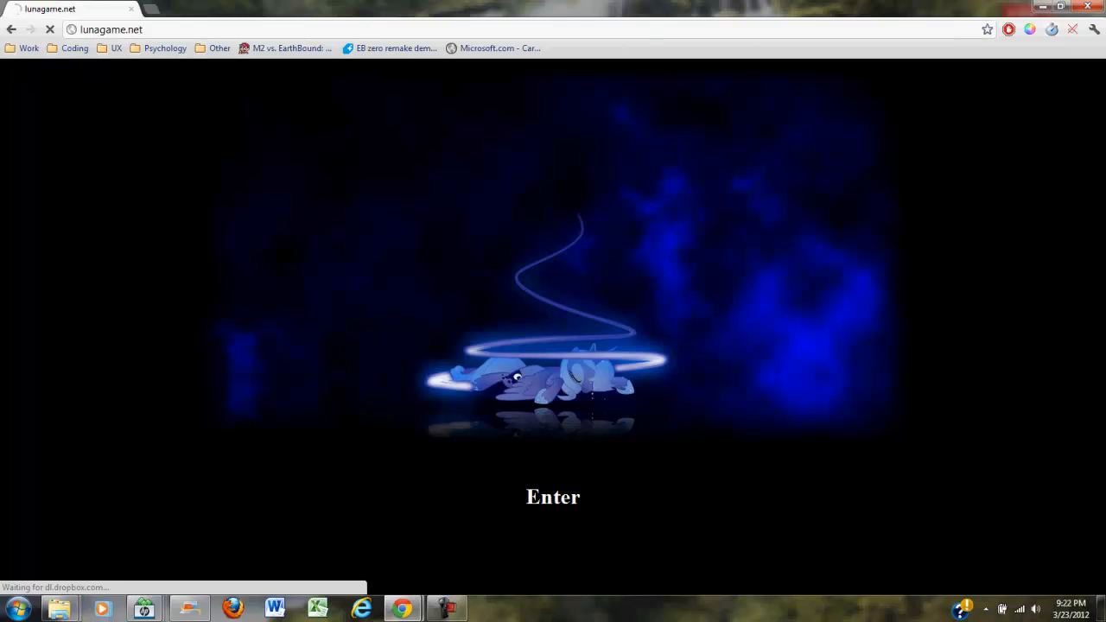
pyautogui.click(552, 497)
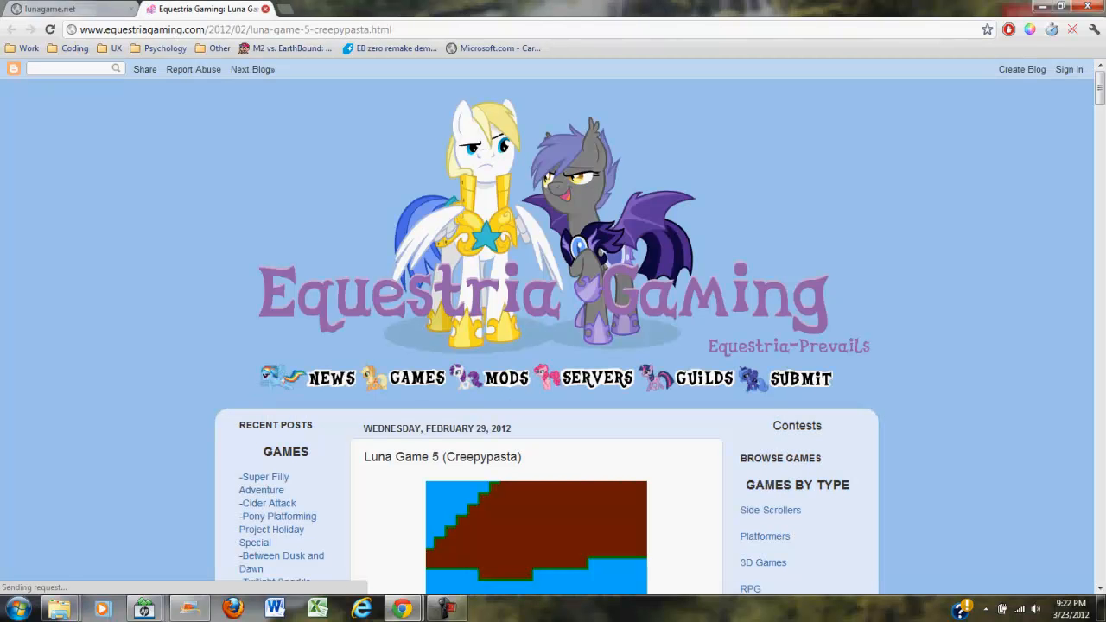
# Step: Run 'Luna Game 5 (1).exe' from the desktop, approving the unverified-publisher security warning
pyautogui.click(47, 9)
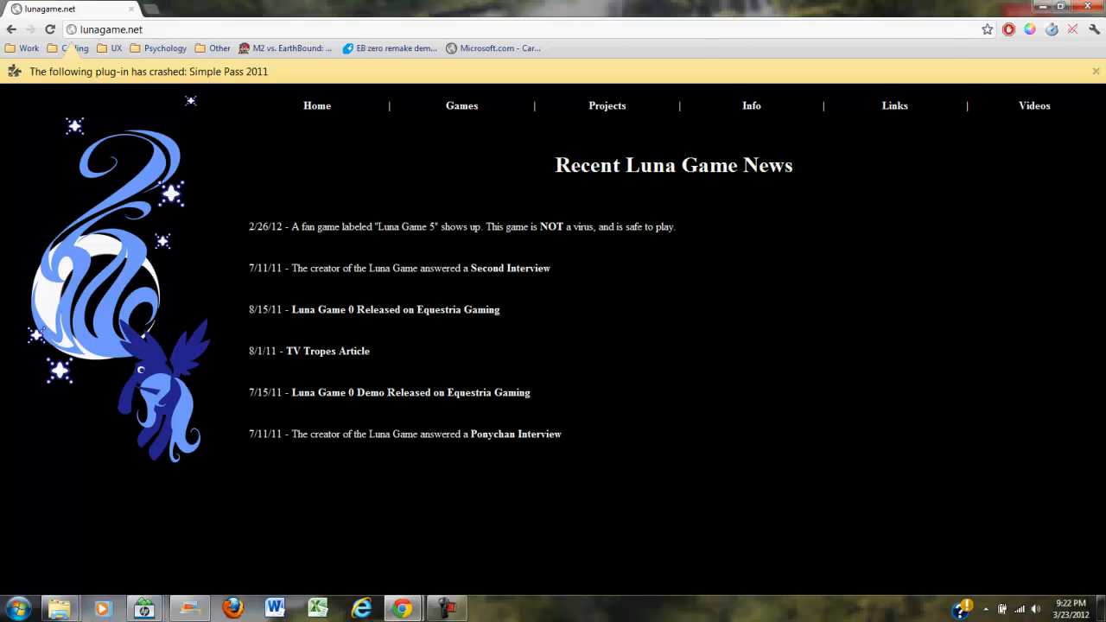
pyautogui.click(462, 106)
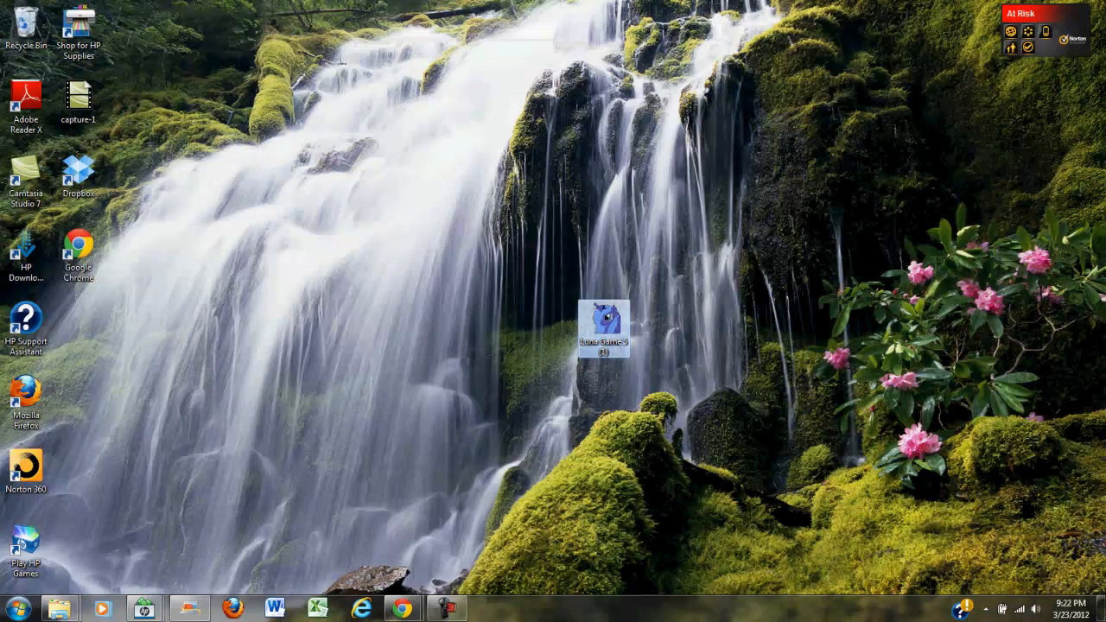
pyautogui.doubleClick(604, 324)
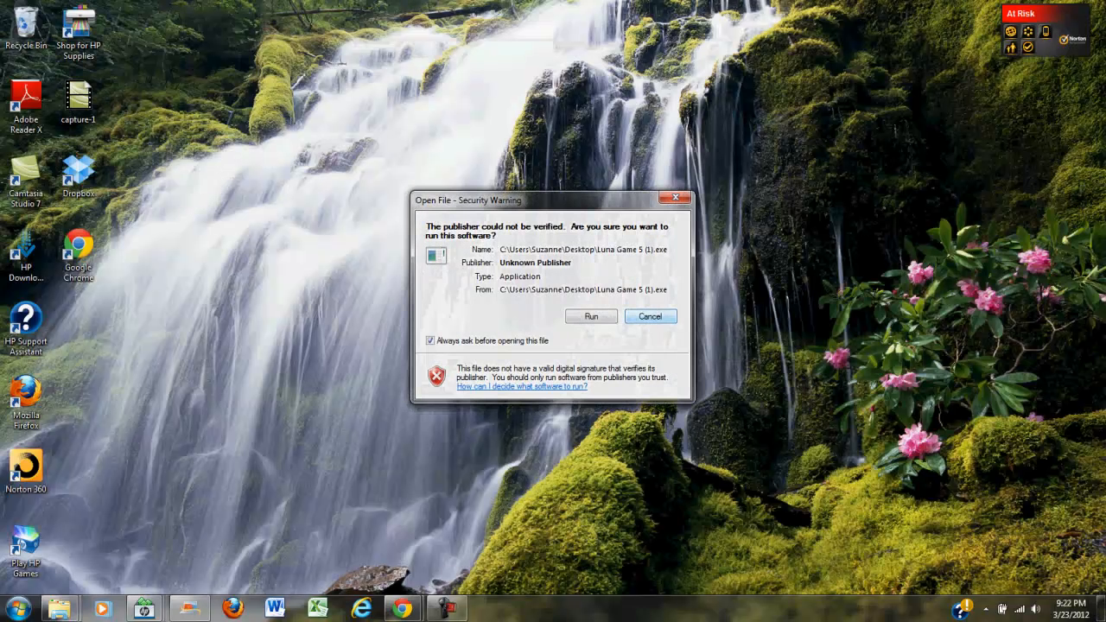
pyautogui.click(591, 317)
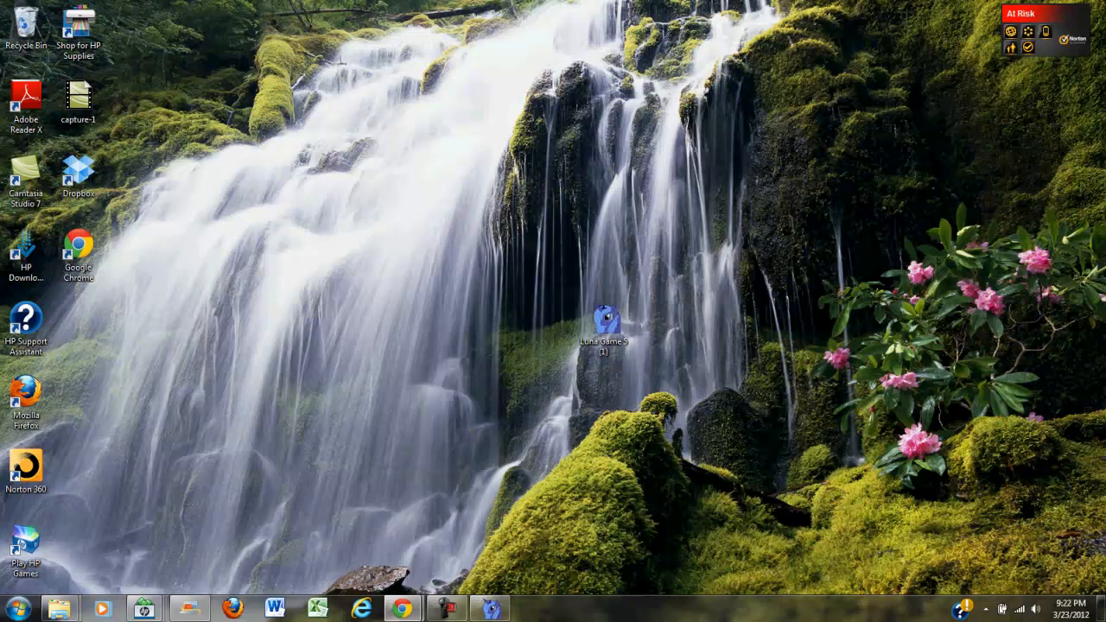
pyautogui.doubleClick(604, 320)
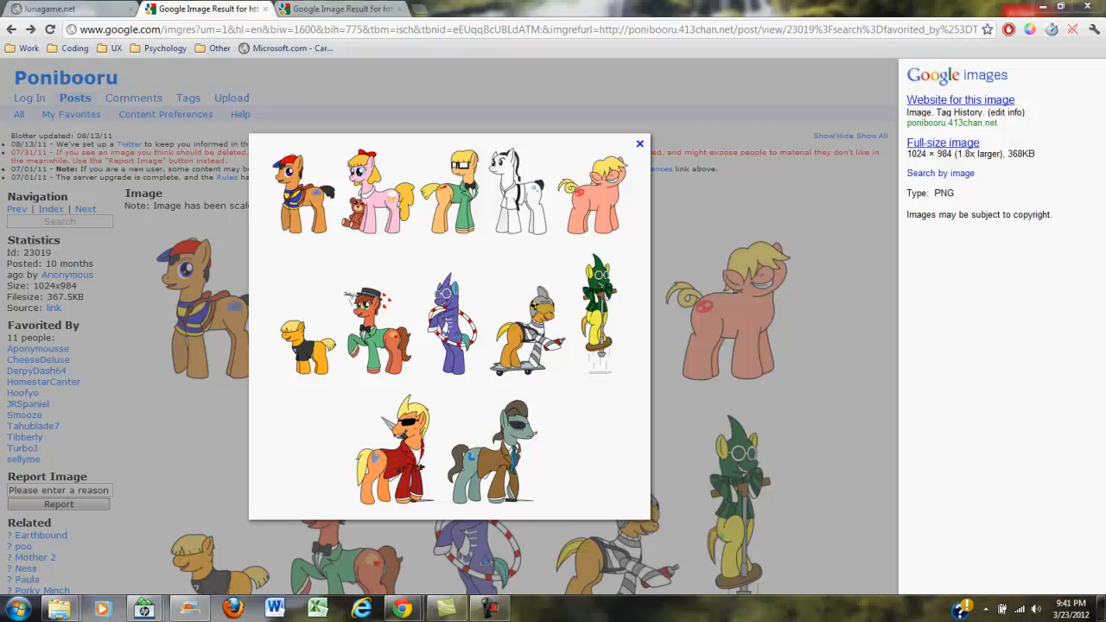
# Step: Switch to the third Chrome tab showing the Tumblr image of a red-maned dark pony
pyautogui.click(342, 10)
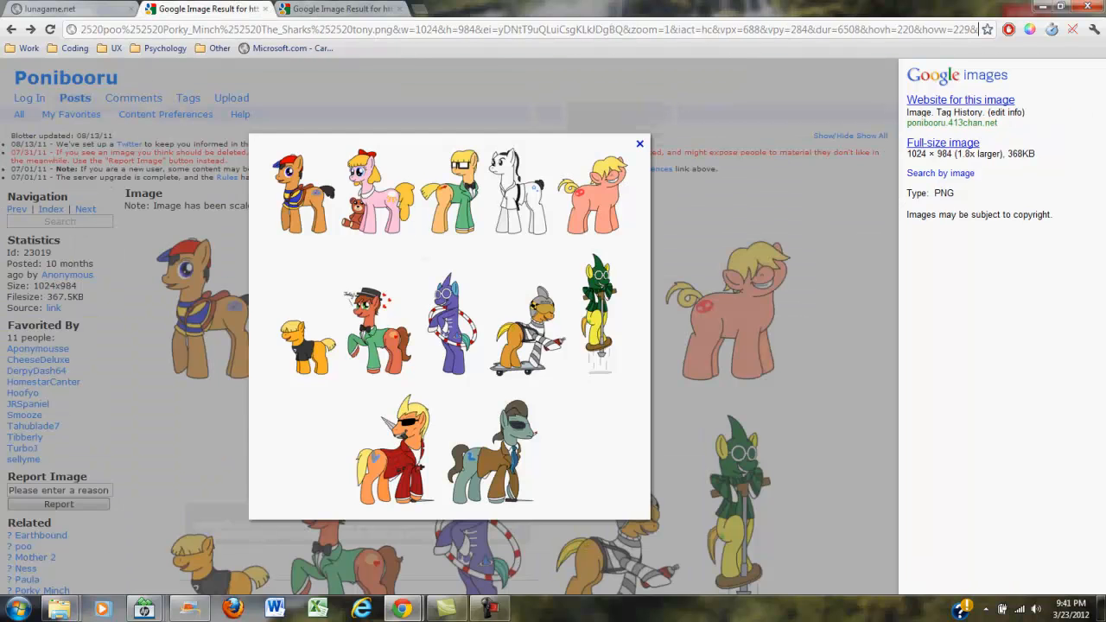
pyautogui.click(357, 9)
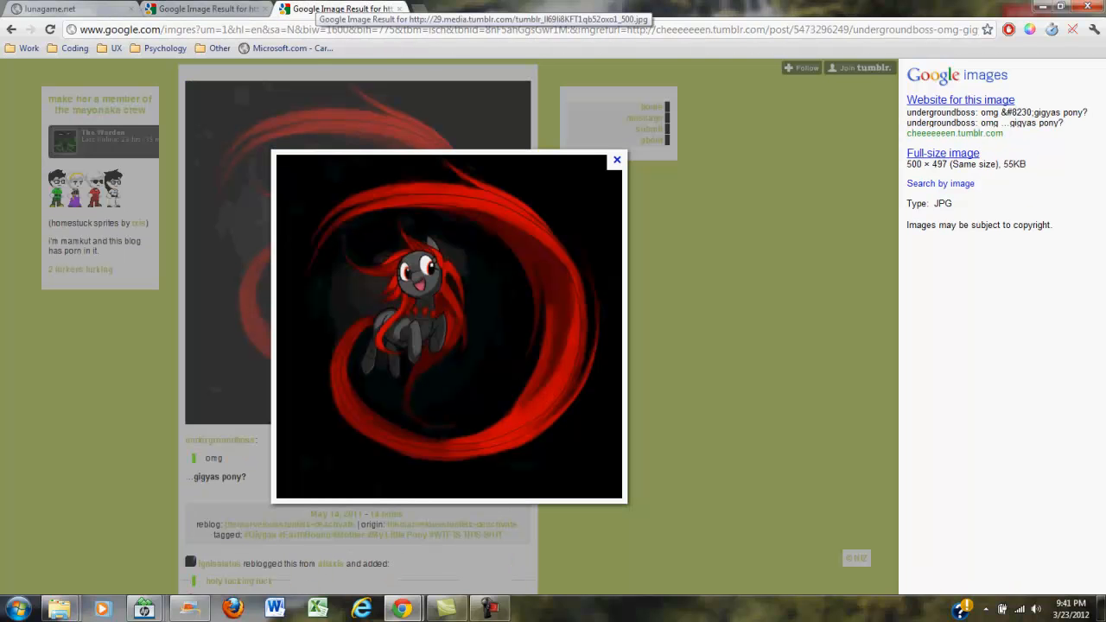